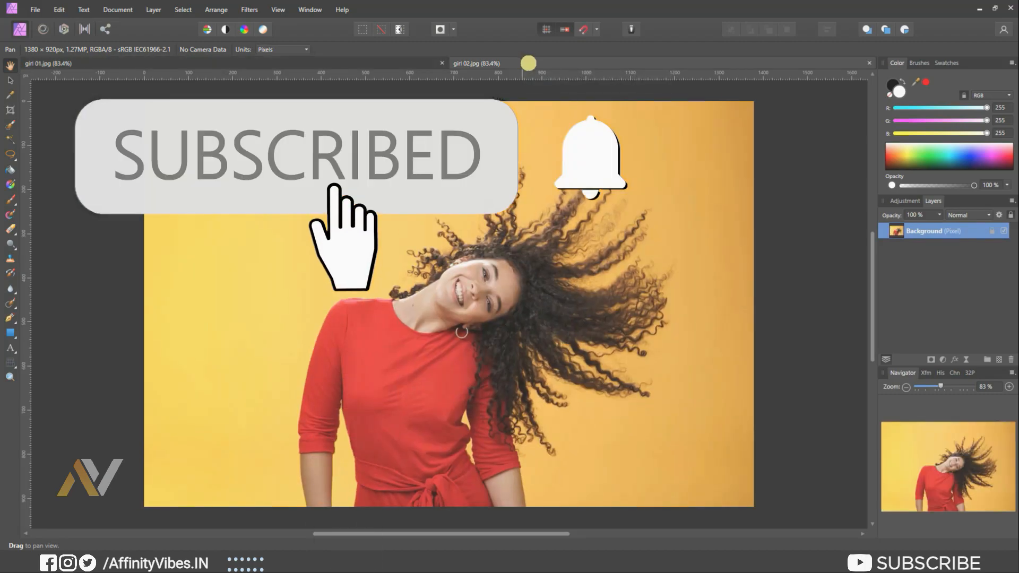
Step: Switch to the girl 01.jpg document showing the striped-shirt woman on white
left_click(589, 156)
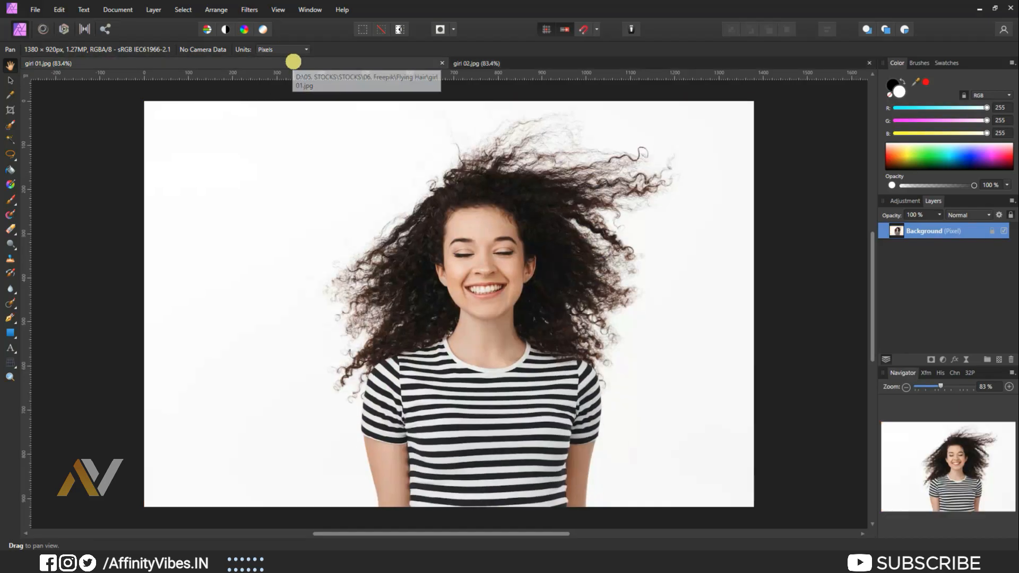
mouse_move(794, 234)
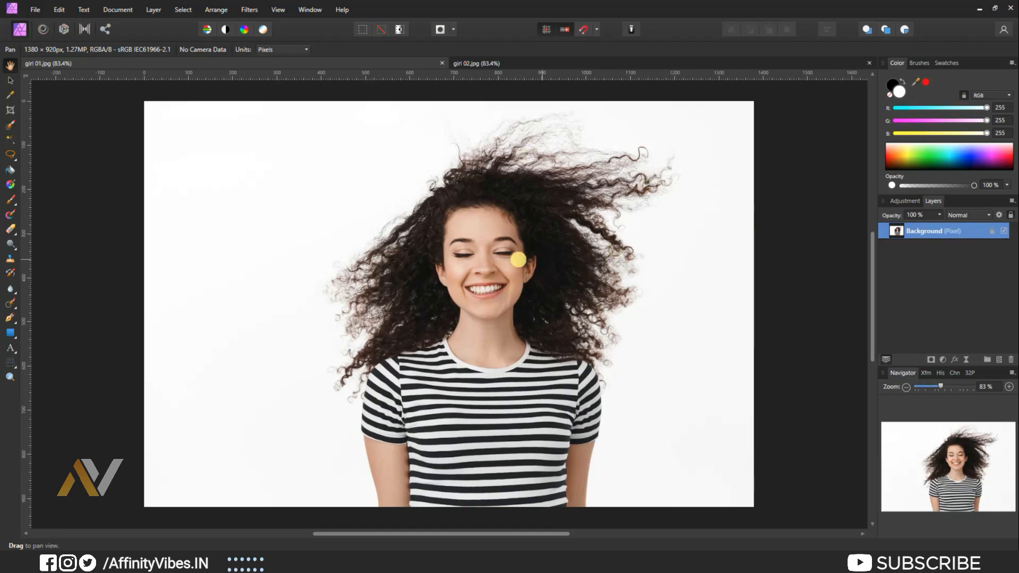
mouse_move(308, 232)
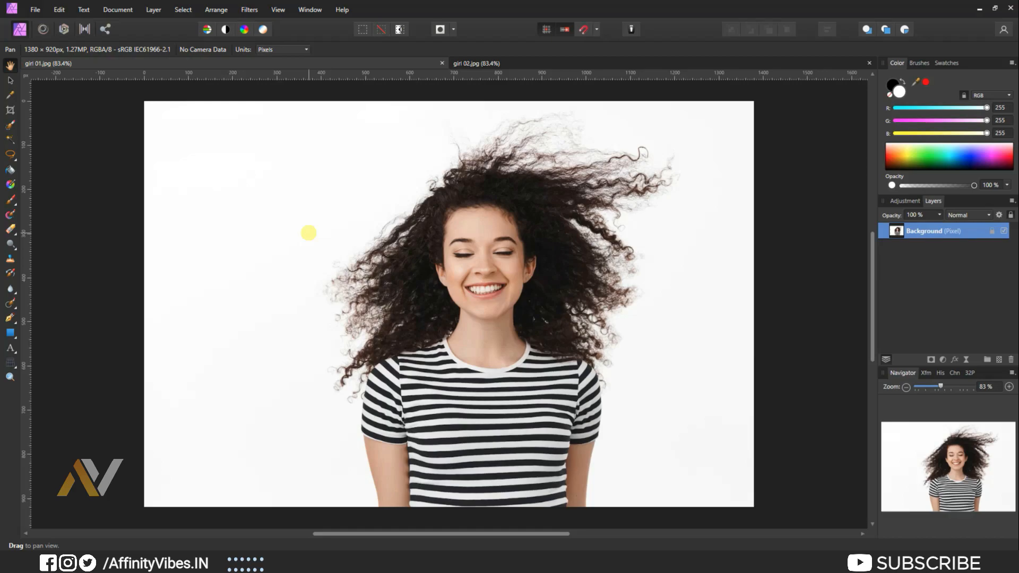
mouse_move(11, 126)
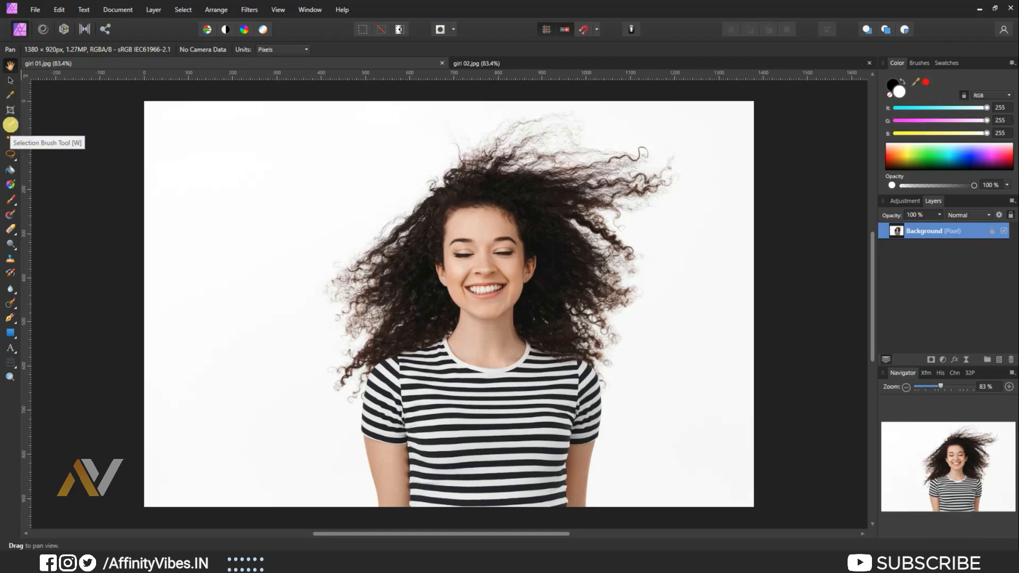
Step: Brush a selection over the woman's hair, face, body and remaining curls with the Selection Brush
left_click_drag(441, 182, 579, 200)
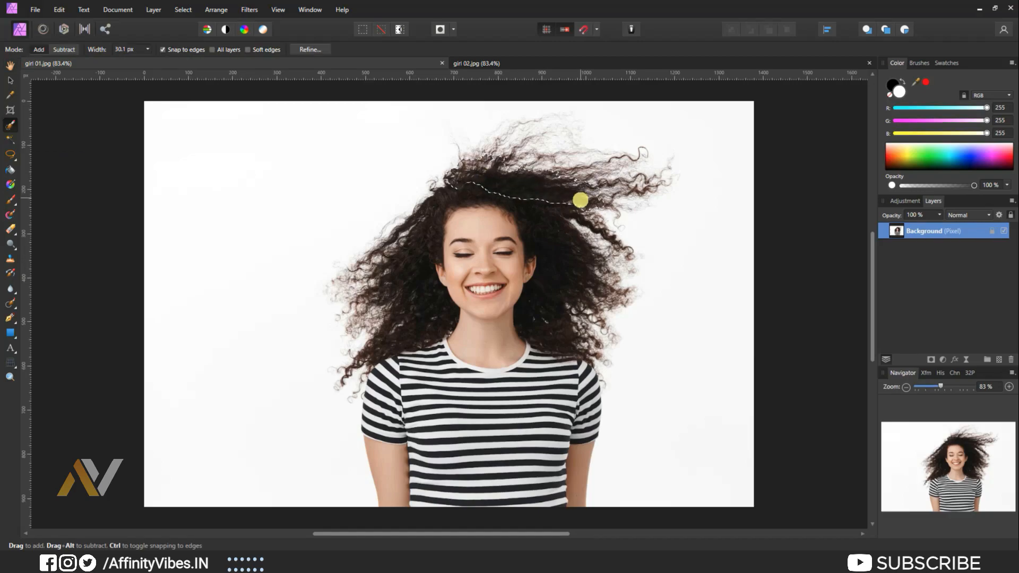
left_click_drag(579, 200, 512, 206)
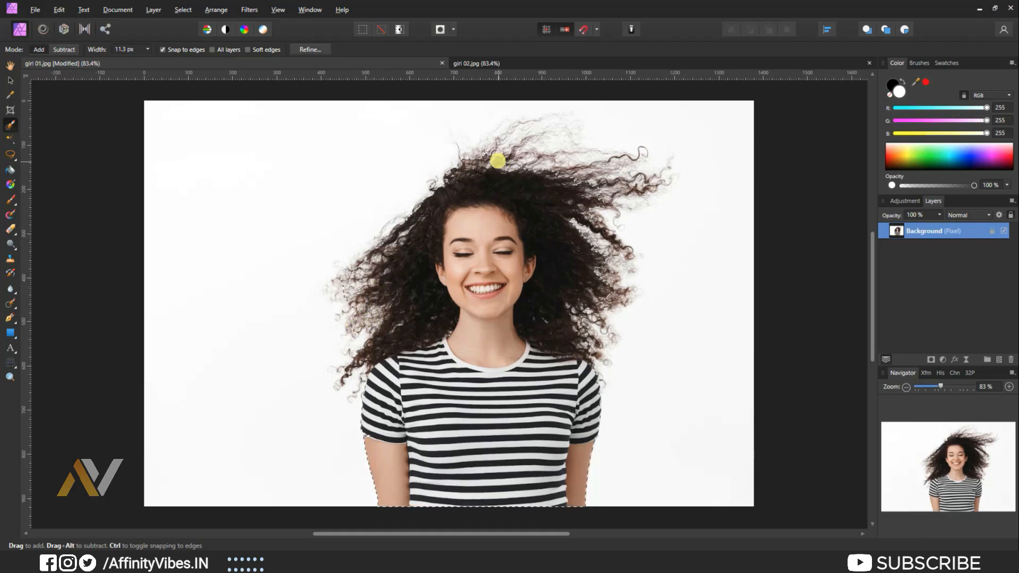
left_click_drag(497, 161, 581, 309)
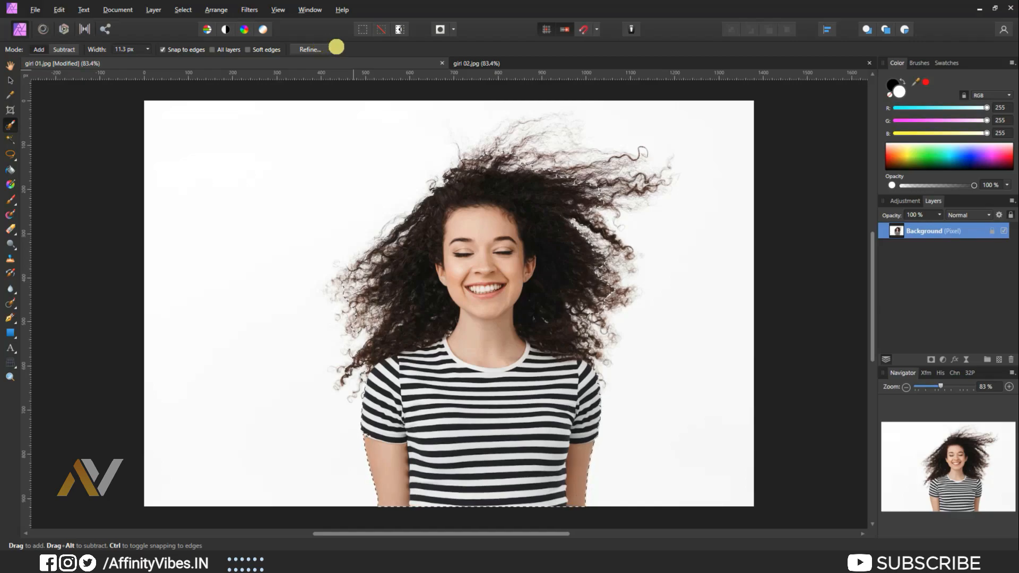
Step: In Refine Selection, brush the Matte adjustment along the left-side curls and edges beside her face
left_click(309, 50)
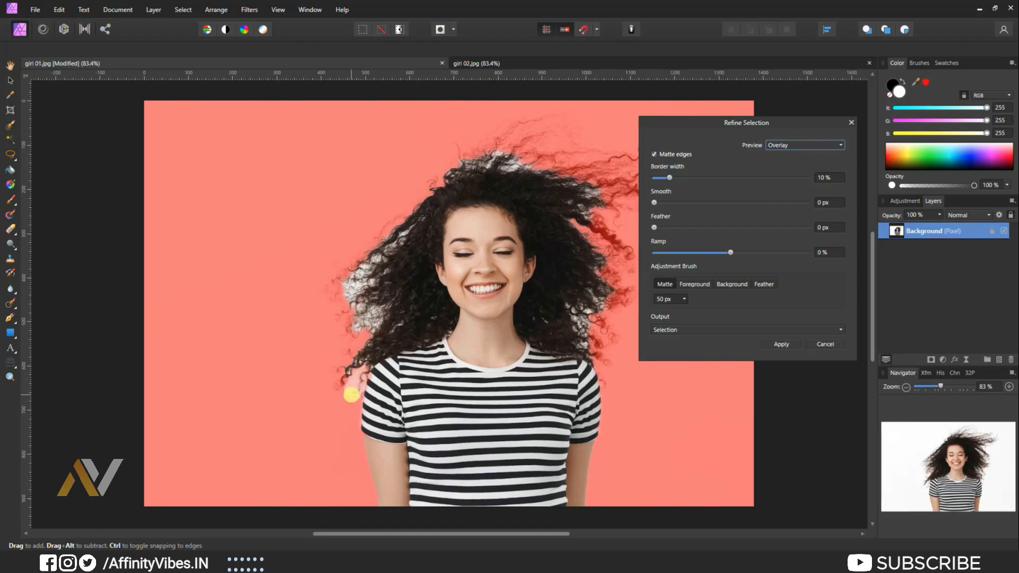
left_click_drag(349, 395, 378, 329)
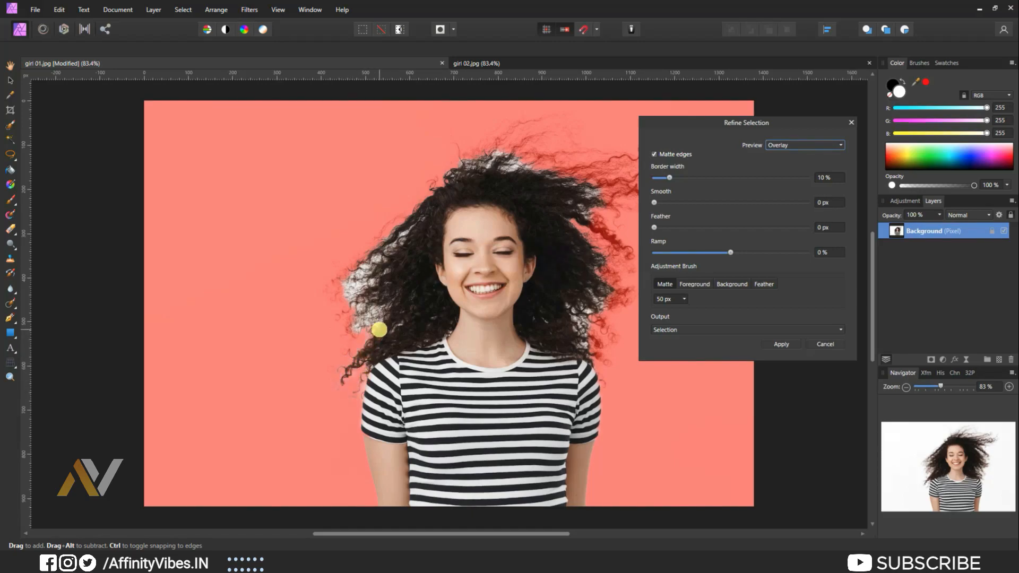
left_click_drag(378, 329, 374, 254)
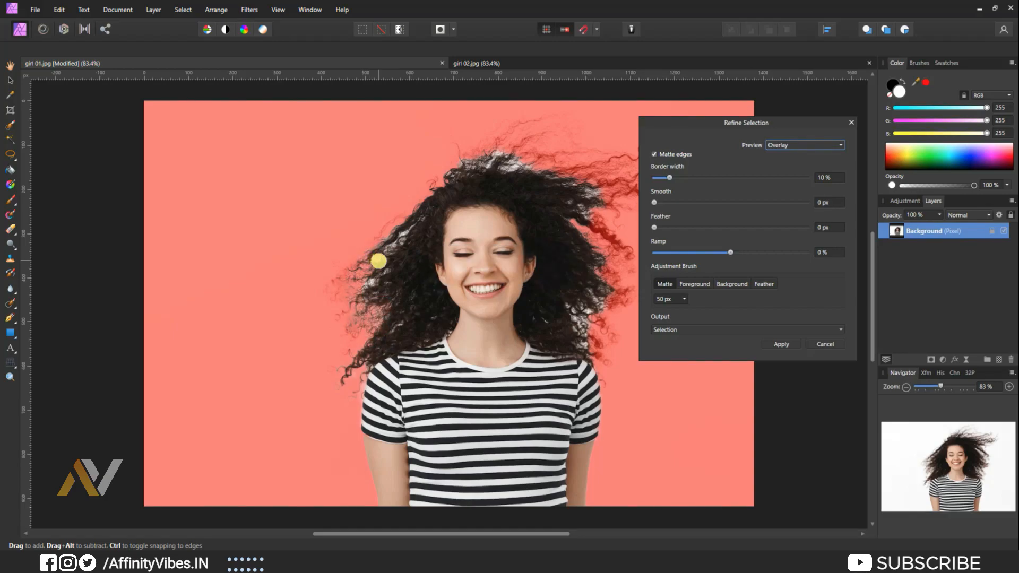
left_click_drag(378, 261, 357, 302)
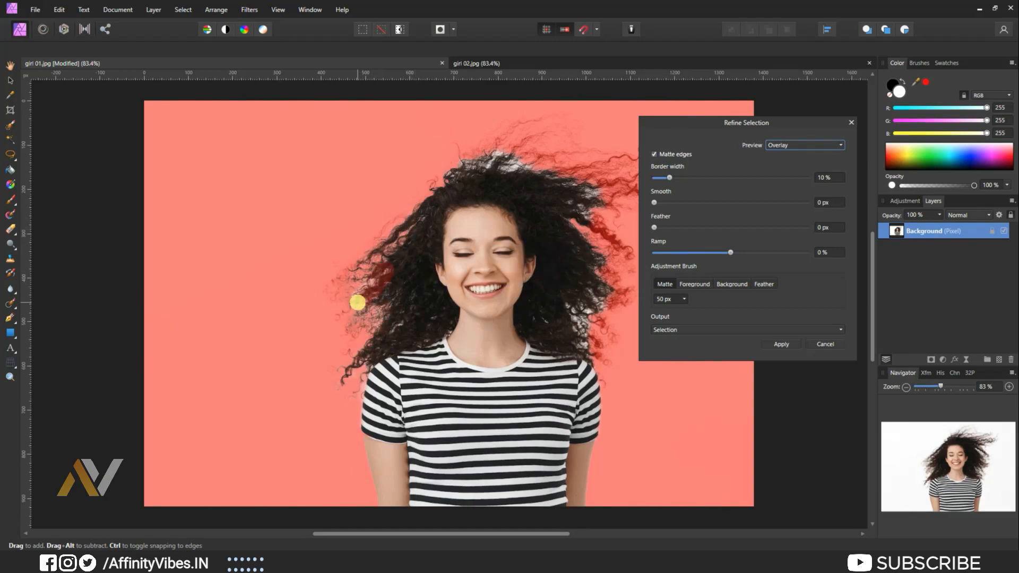
left_click_drag(356, 303, 404, 242)
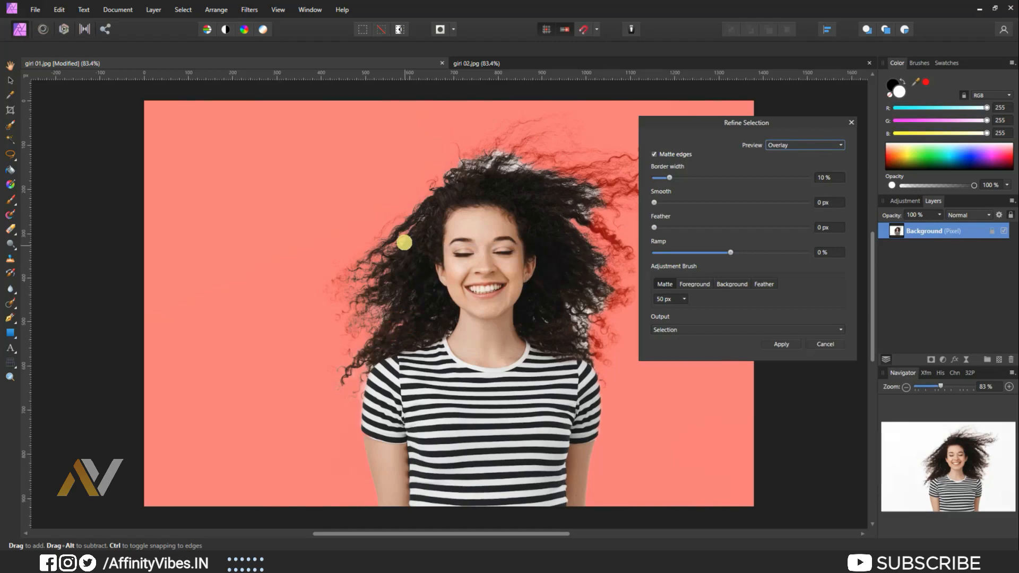
left_click_drag(403, 244, 497, 152)
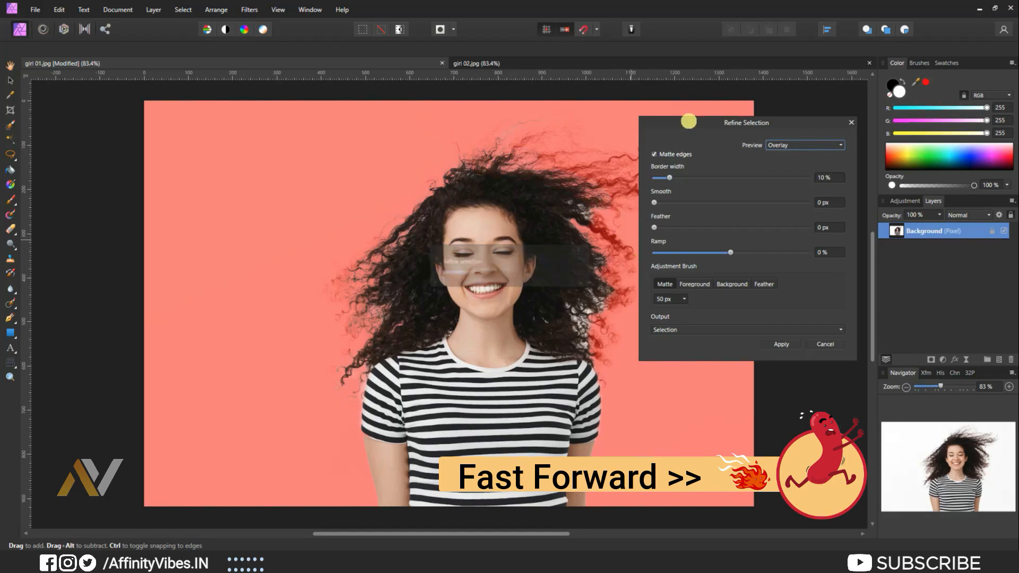
Step: Refine the right-side stray curls and the curls near her left shoulder into the matte
left_click_drag(746, 122, 199, 117)
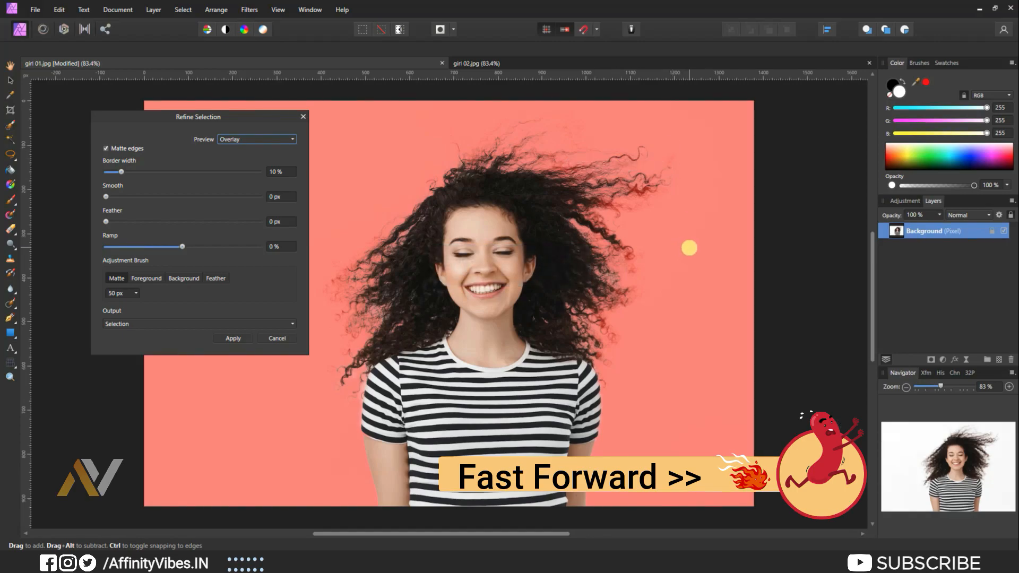
left_click(232, 337)
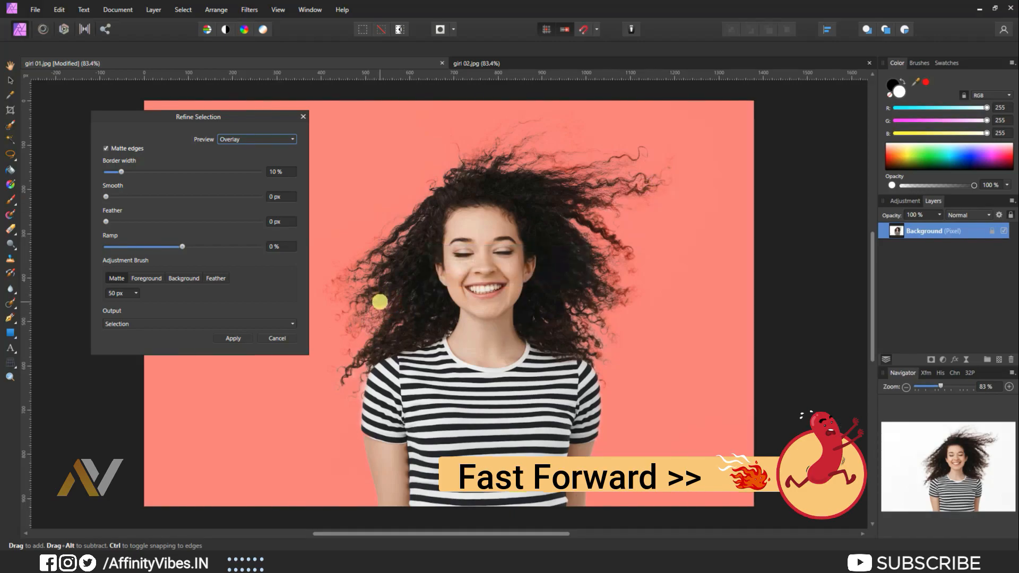
left_click_drag(379, 303, 597, 162)
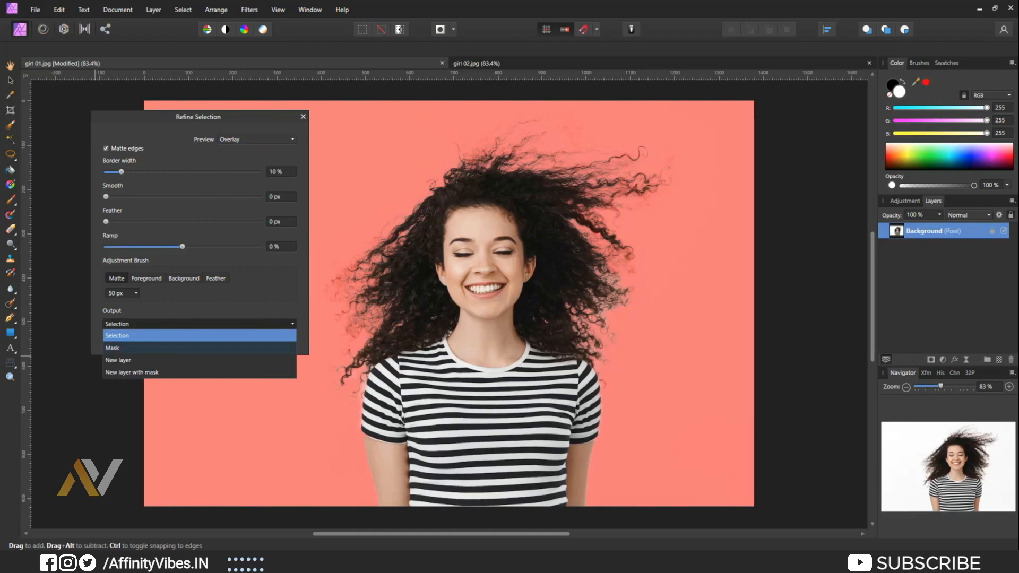
Step: Output the refinement as a layer mask, then apply Haze Removal with maximum Distance and adjusted Exposure Correction
left_click(113, 348)
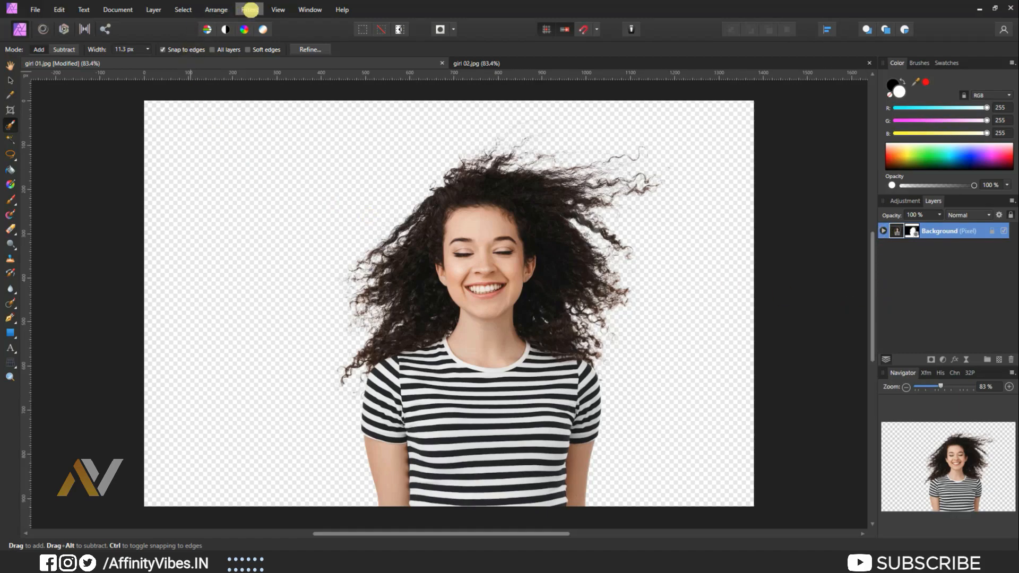
left_click(248, 10)
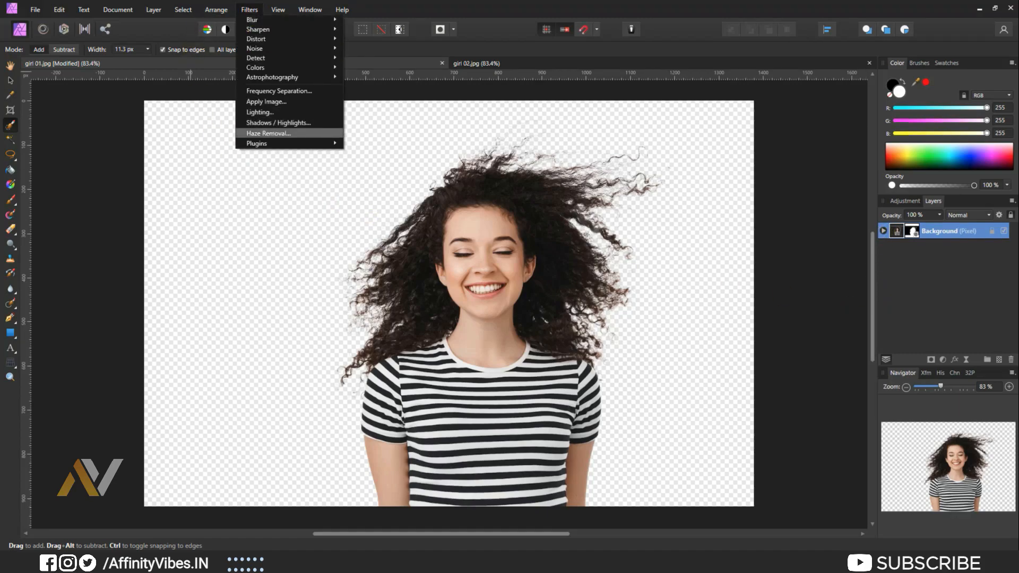
left_click(267, 134)
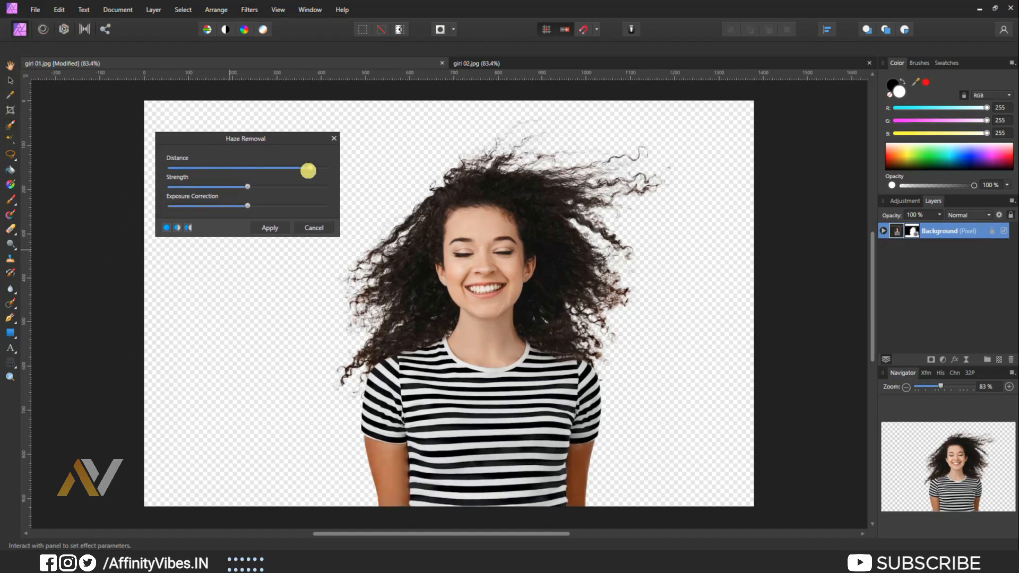
left_click_drag(309, 170, 229, 170)
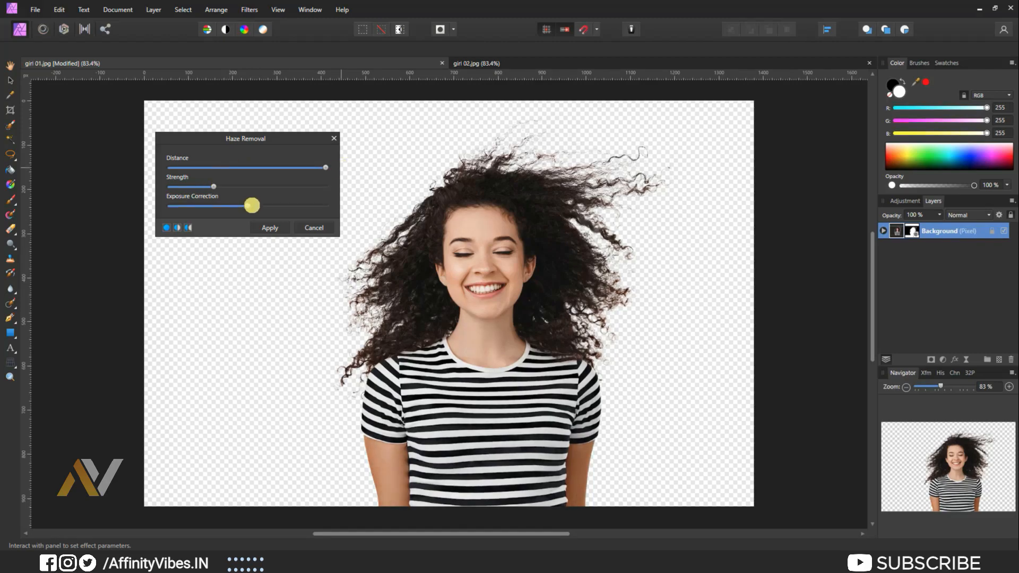
left_click_drag(251, 206, 326, 206)
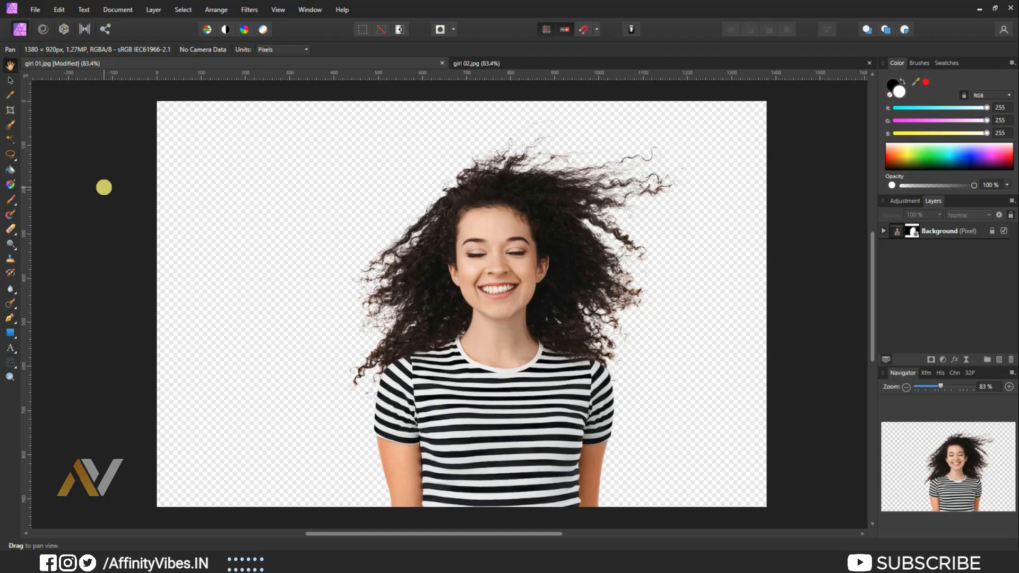
left_click(471, 63)
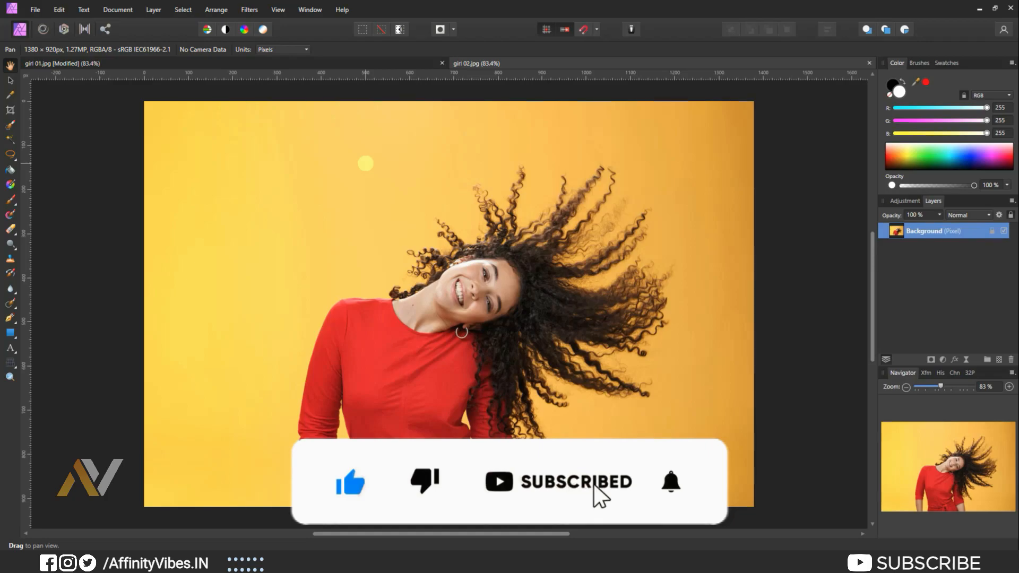
left_click(670, 482)
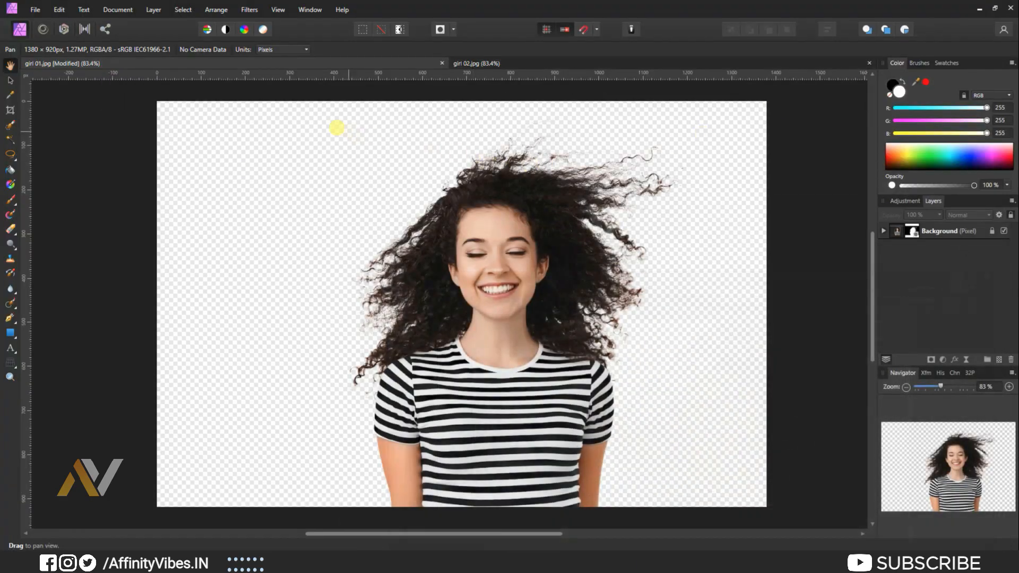
mouse_move(11, 128)
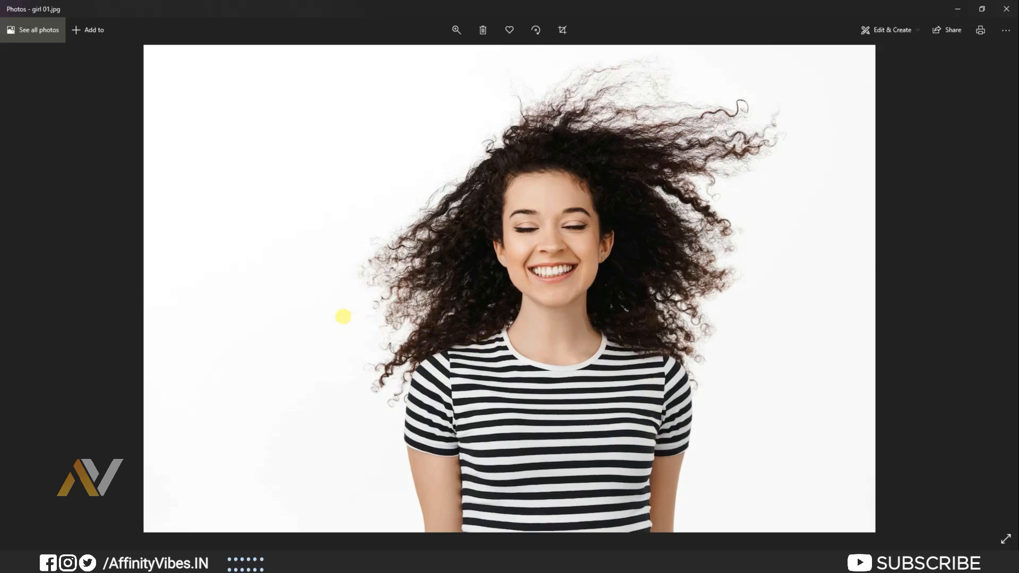
mouse_move(407, 365)
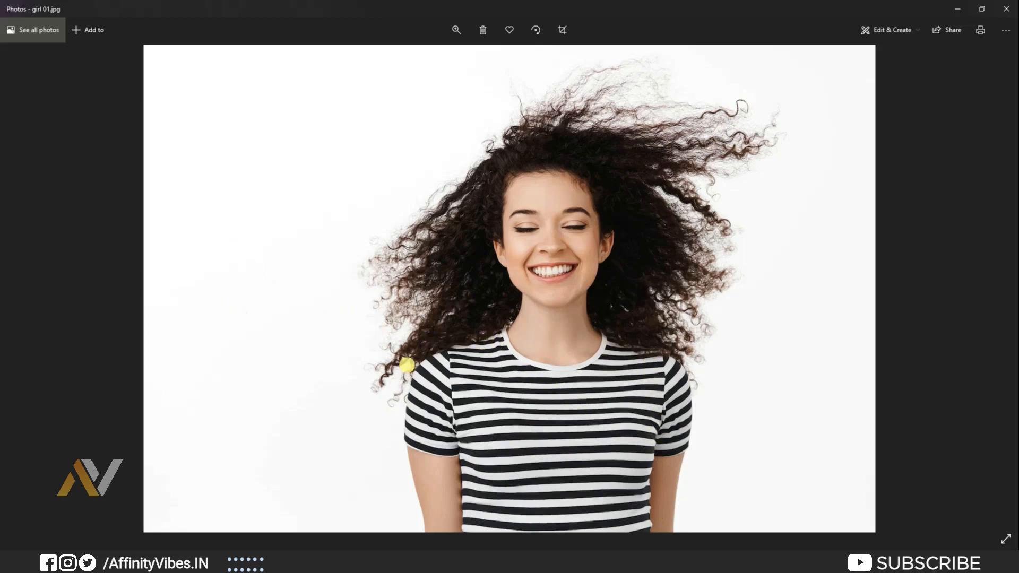
mouse_move(555, 385)
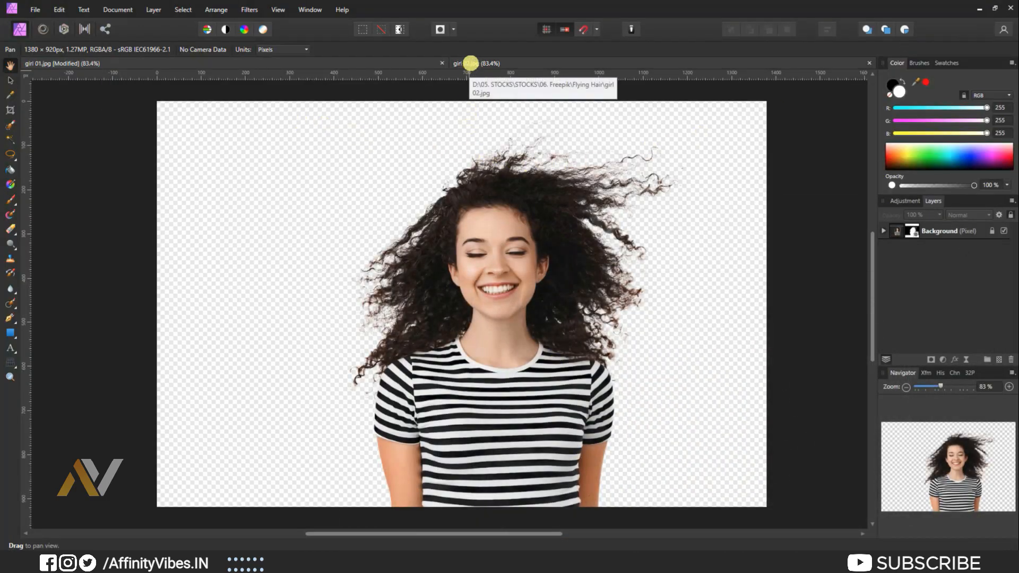
Step: On the red-dress photo, add a layer mask and start Select Sampled Color on the yellow background
left_click(477, 63)
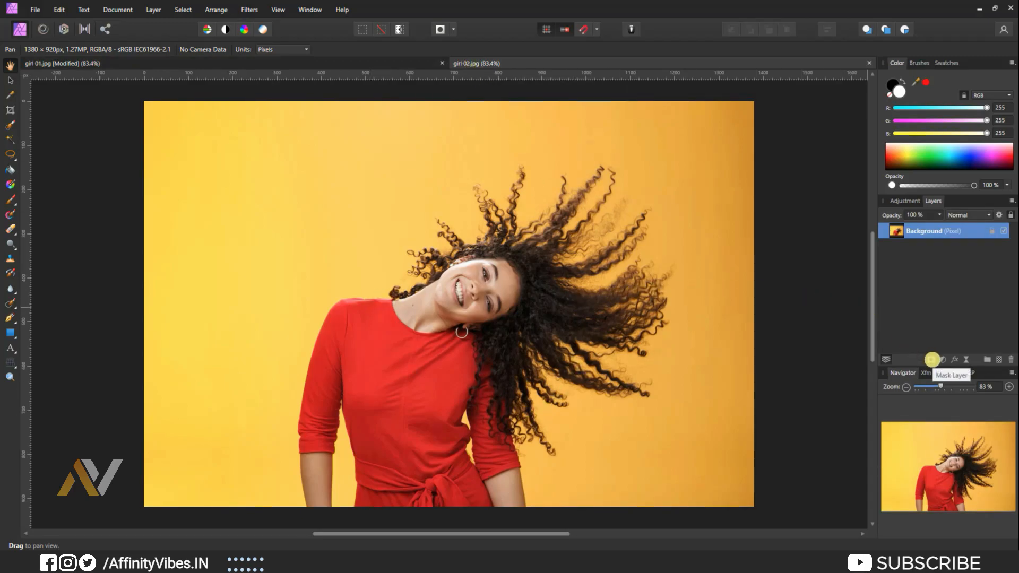
left_click(932, 359)
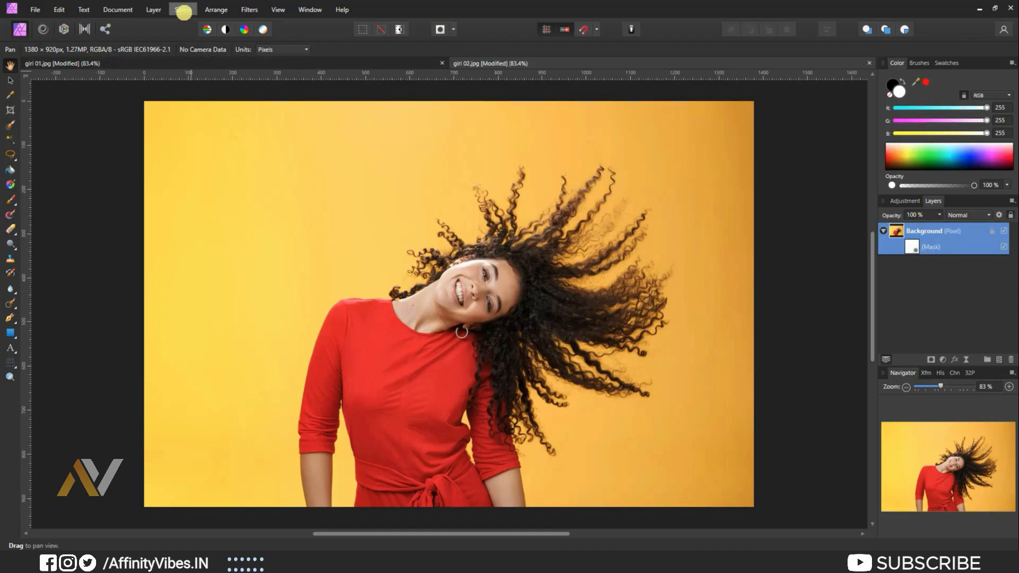
left_click(183, 9)
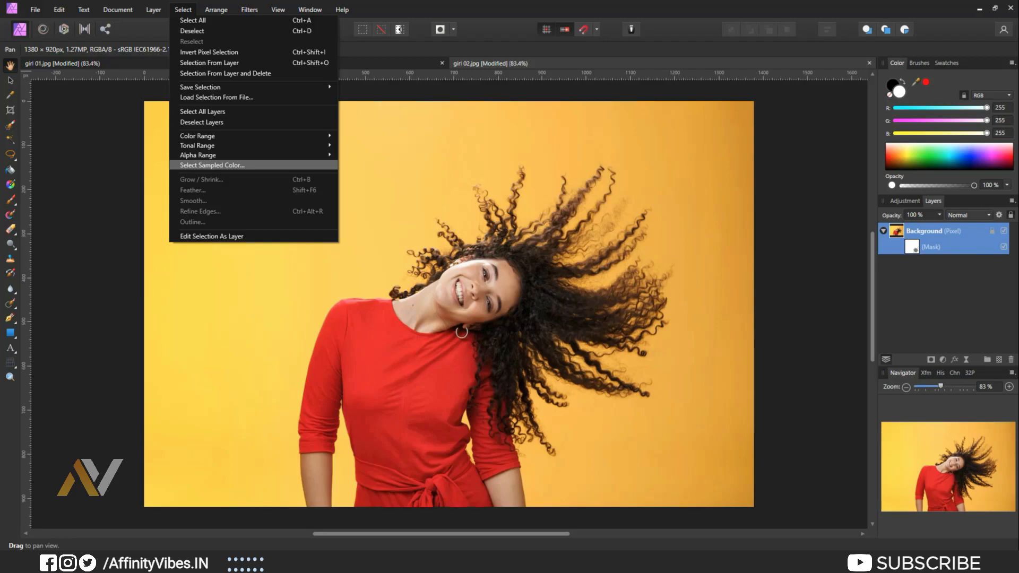
left_click(212, 165)
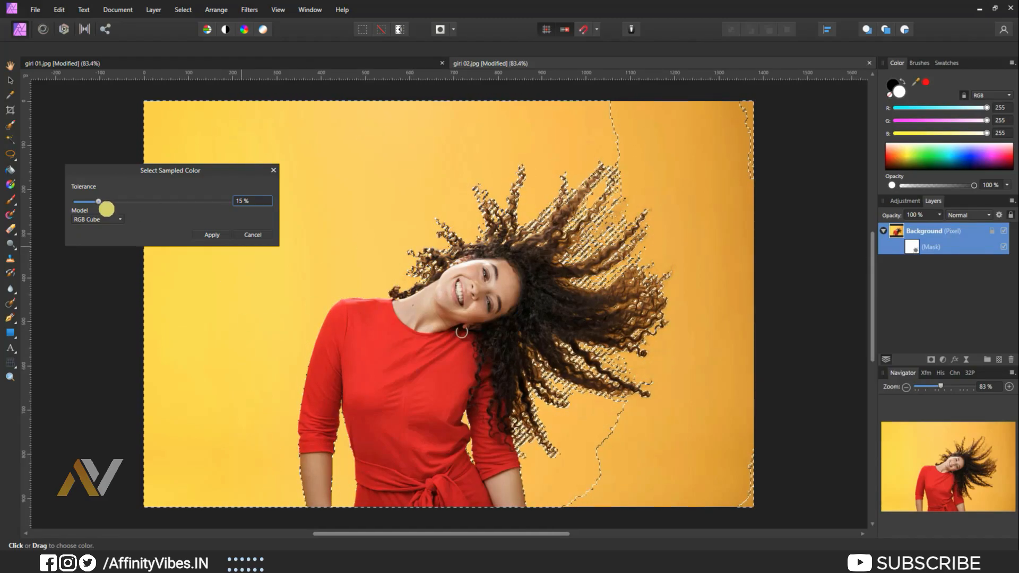
Step: Settle the sampled-colour Tolerance at 15% and apply the yellow background selection
left_click_drag(99, 202, 134, 202)
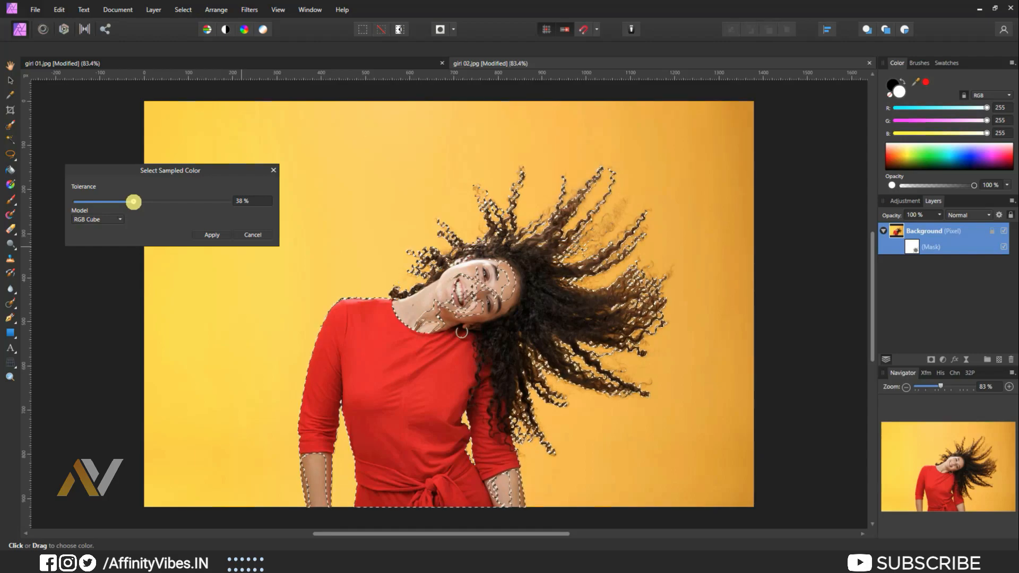
left_click_drag(134, 202, 82, 198)
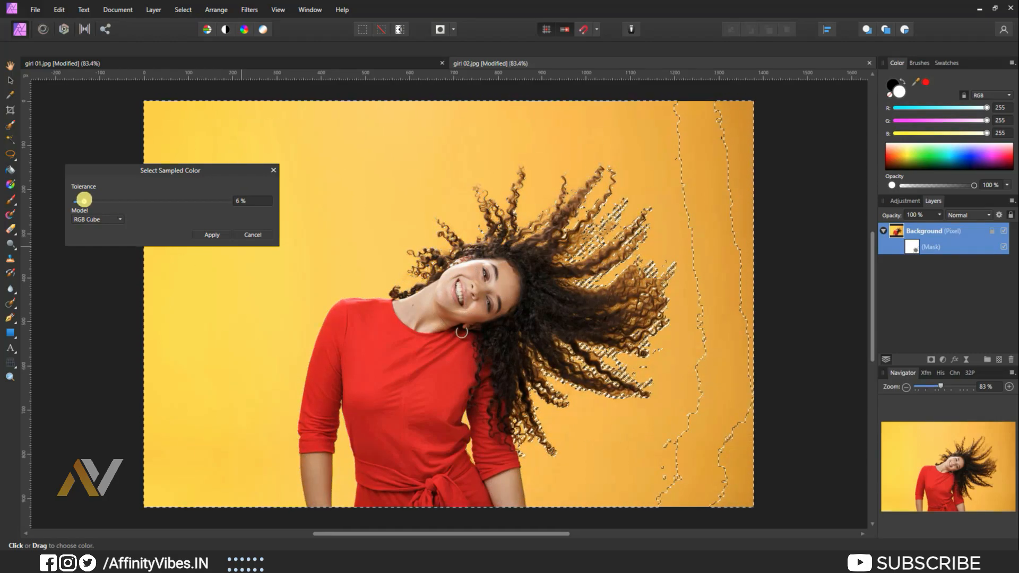
left_click_drag(84, 200, 88, 199)
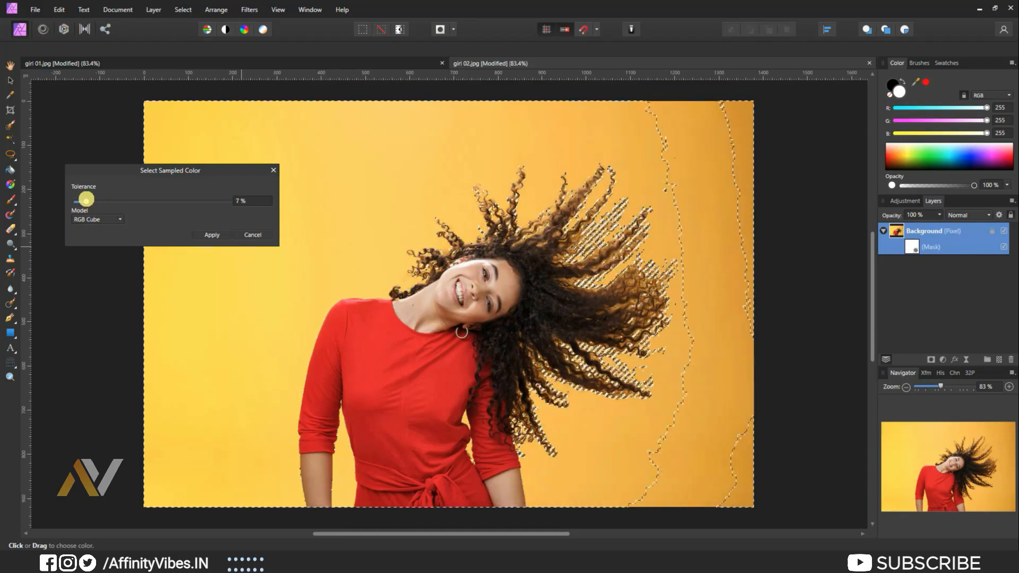
left_click_drag(86, 201, 82, 200)
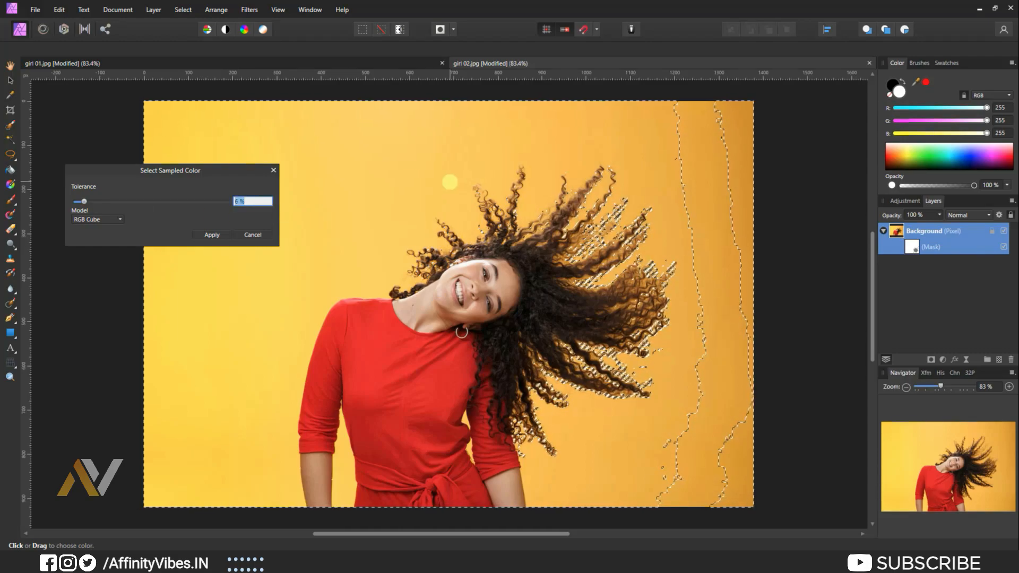
left_click_drag(83, 202, 99, 202)
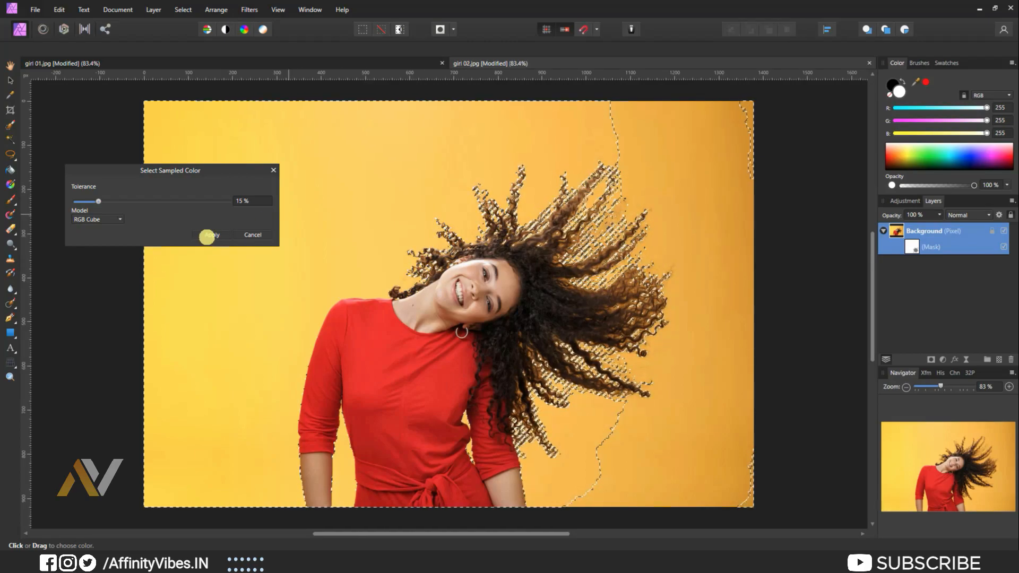
left_click(209, 234)
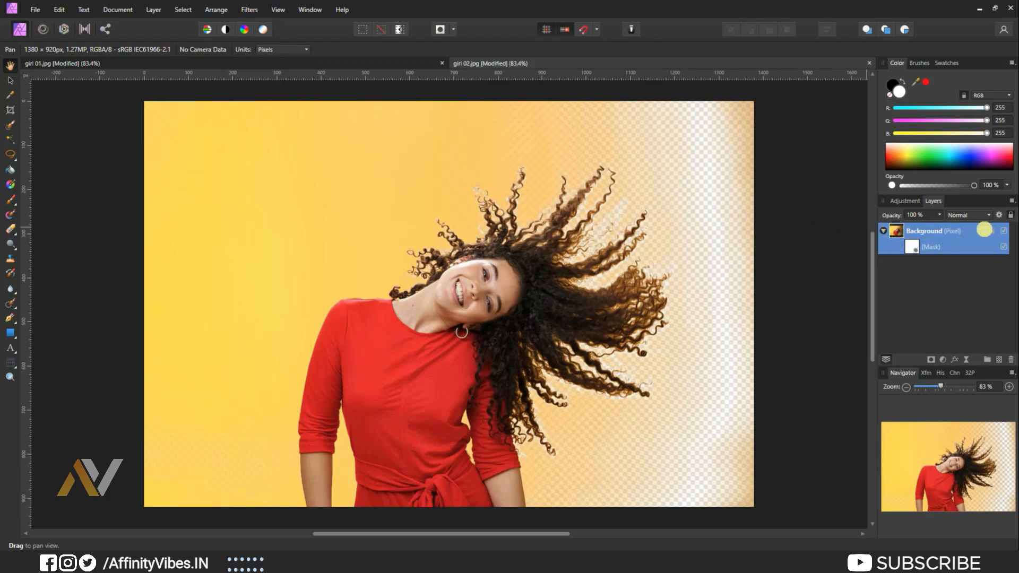
Step: Select the remaining left yellow area by sampled colour, delete it, then deselect
left_click(183, 10)
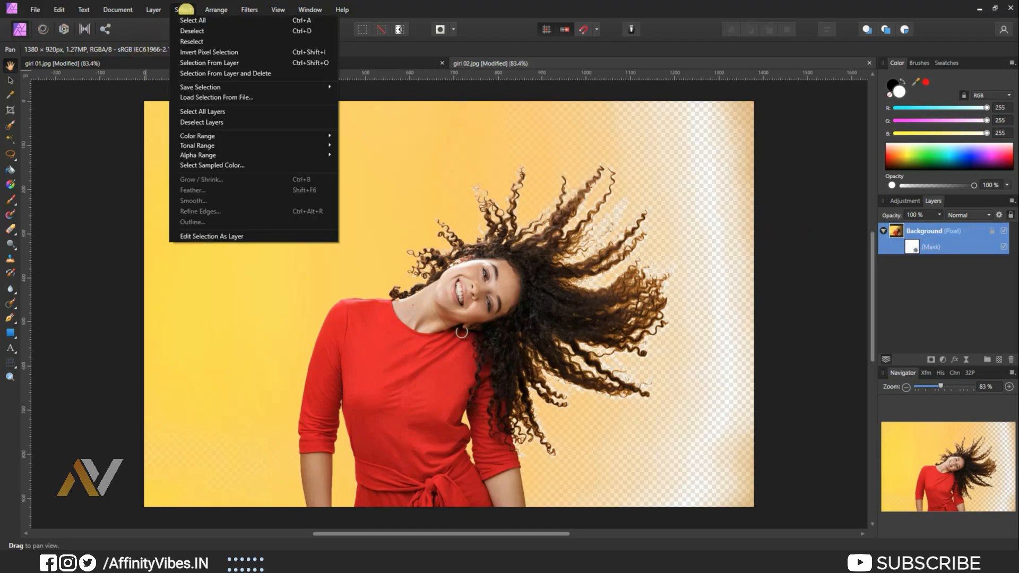
mouse_move(212, 166)
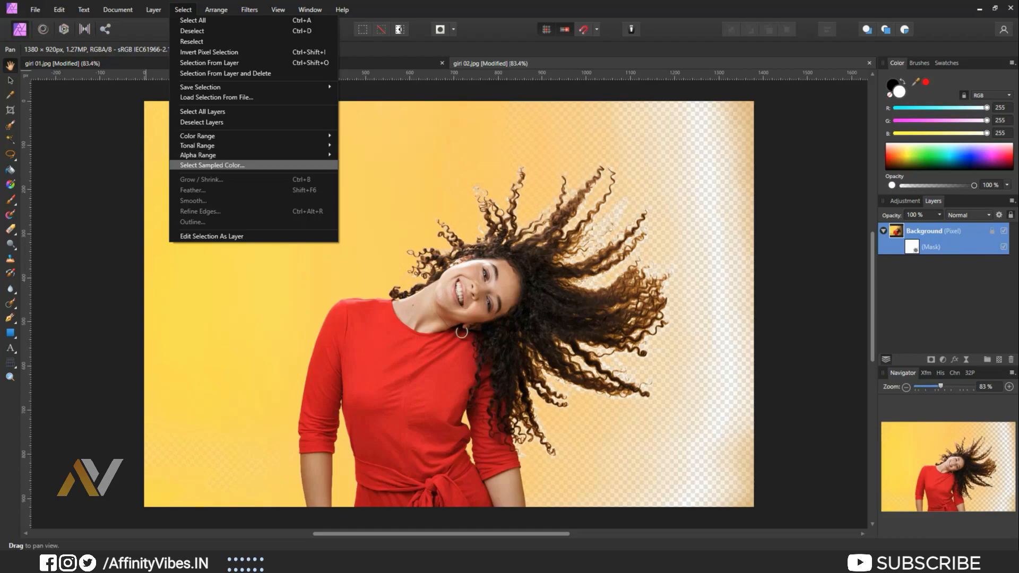
left_click(212, 165)
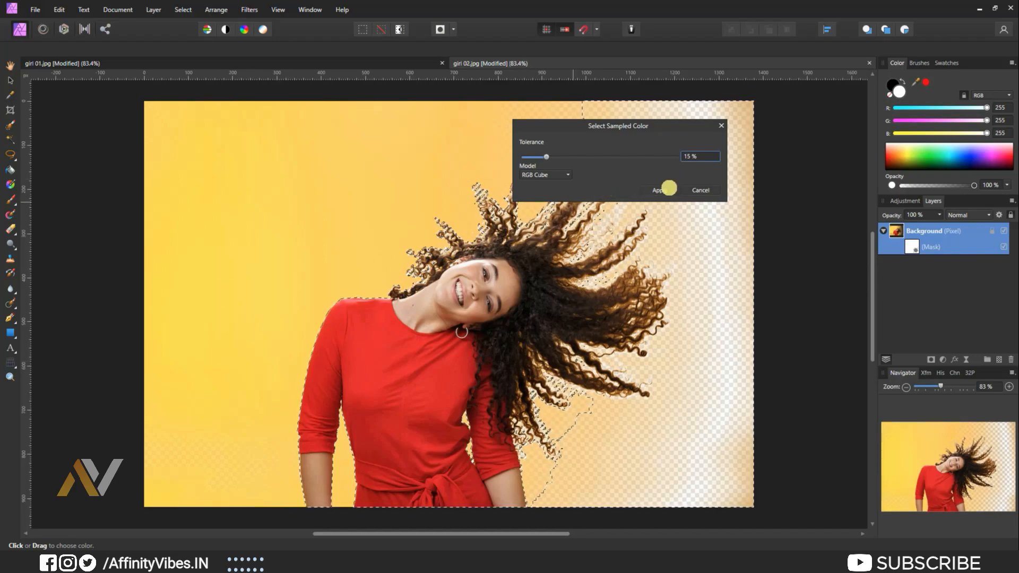
left_click(657, 190)
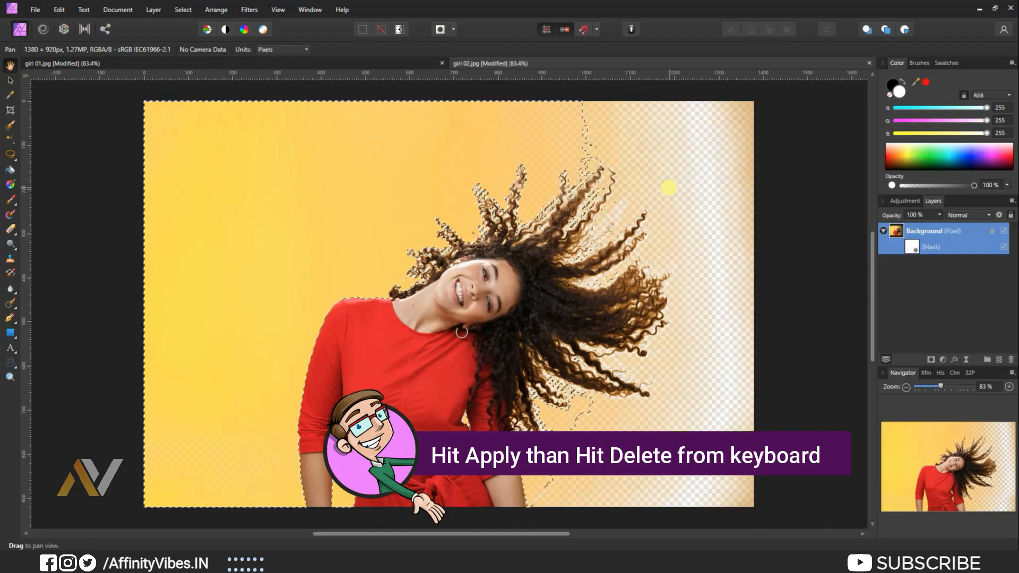
key("Delete")
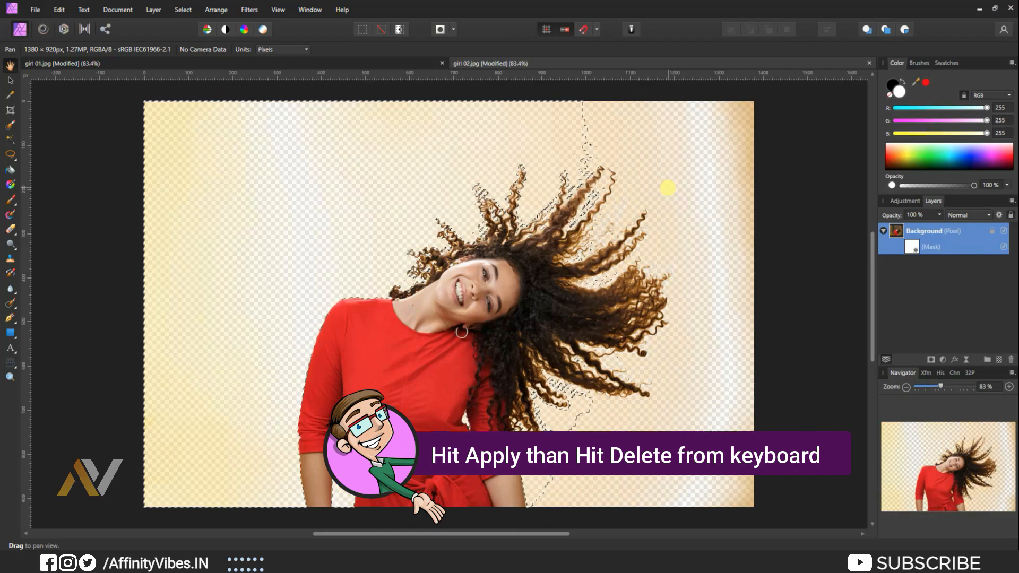
left_click(183, 9)
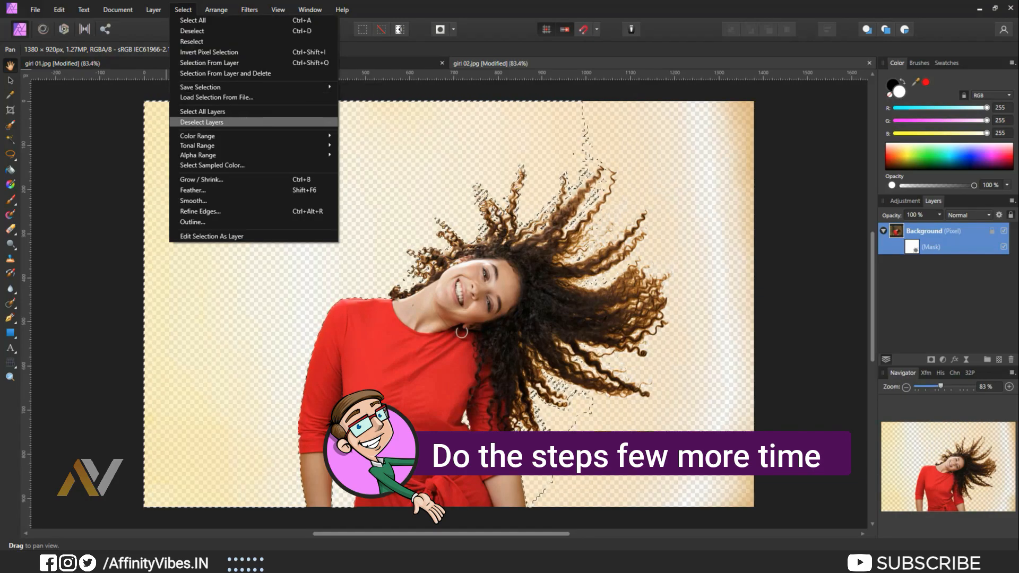
left_click(212, 166)
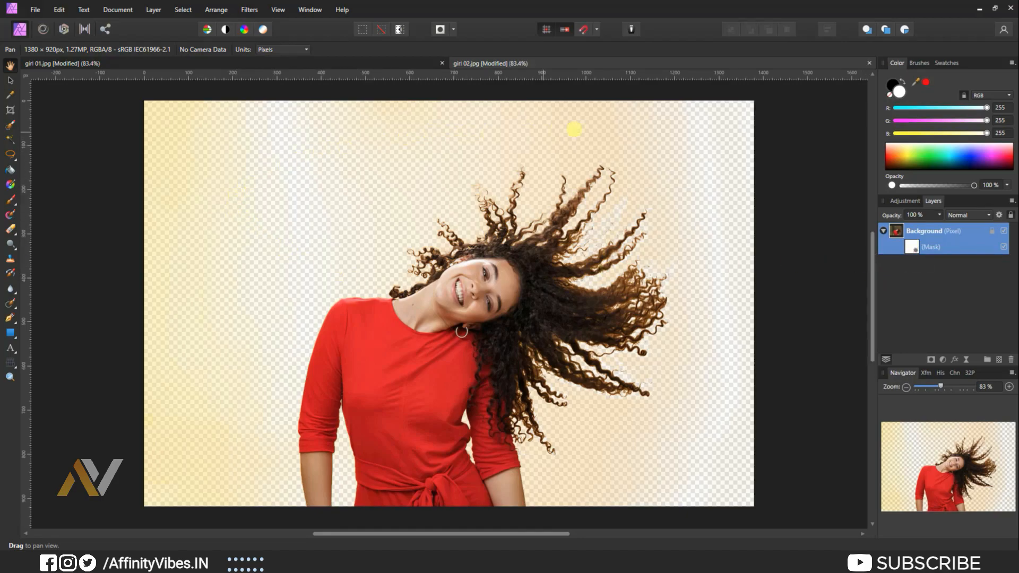
mouse_move(11, 200)
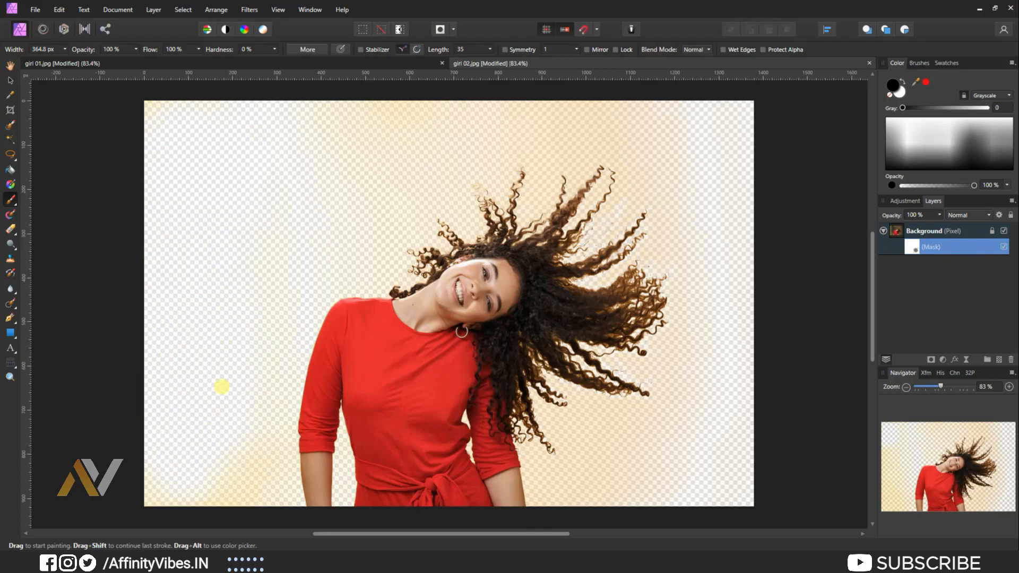
Step: Paint black on the mask layer over the leftover pale yellow tint in the background
left_click_drag(221, 387, 144, 453)
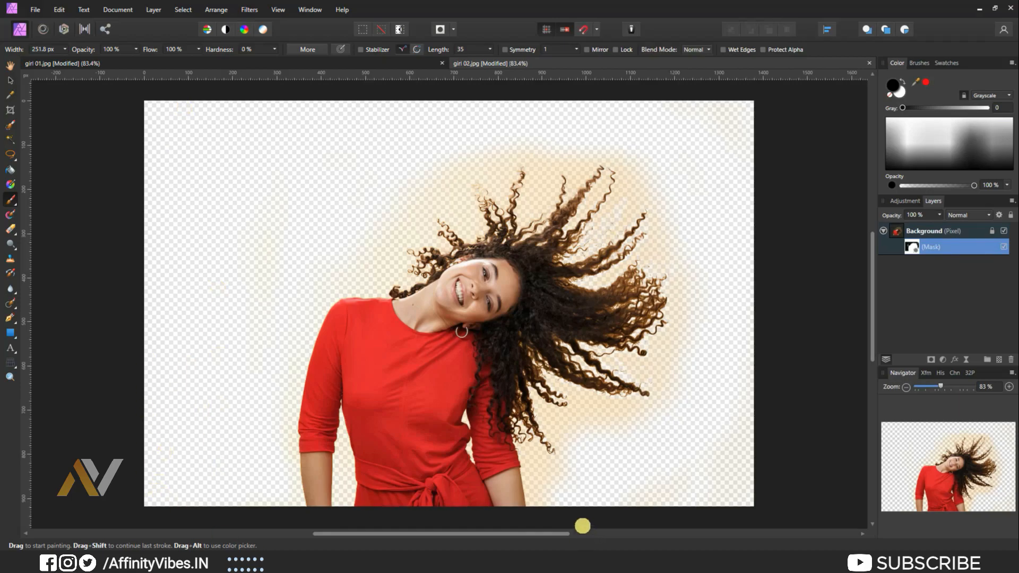
mouse_move(809, 369)
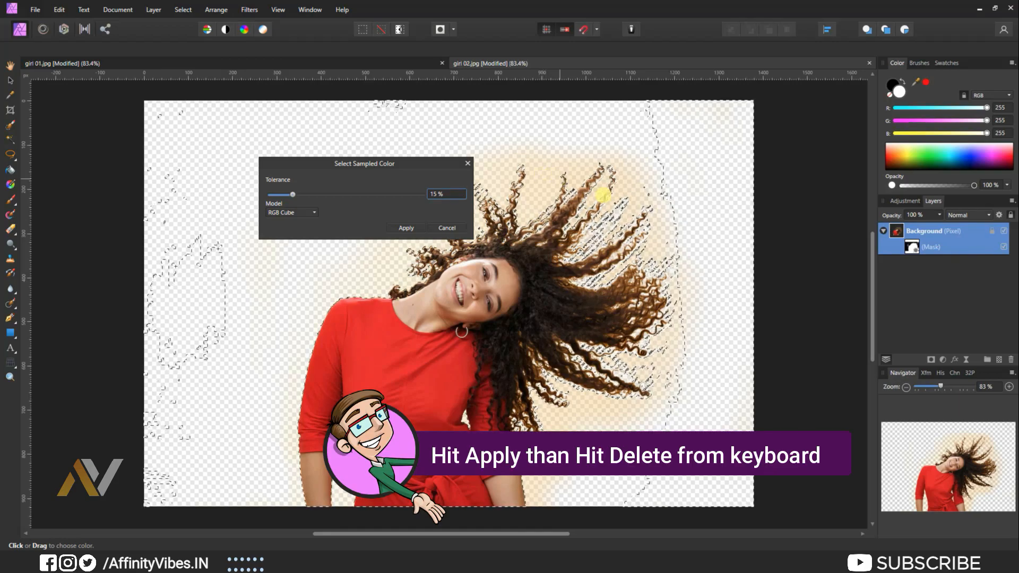
Step: Apply the sampled-colour selection of the yellow halo around her hair for deletion
left_click(406, 227)
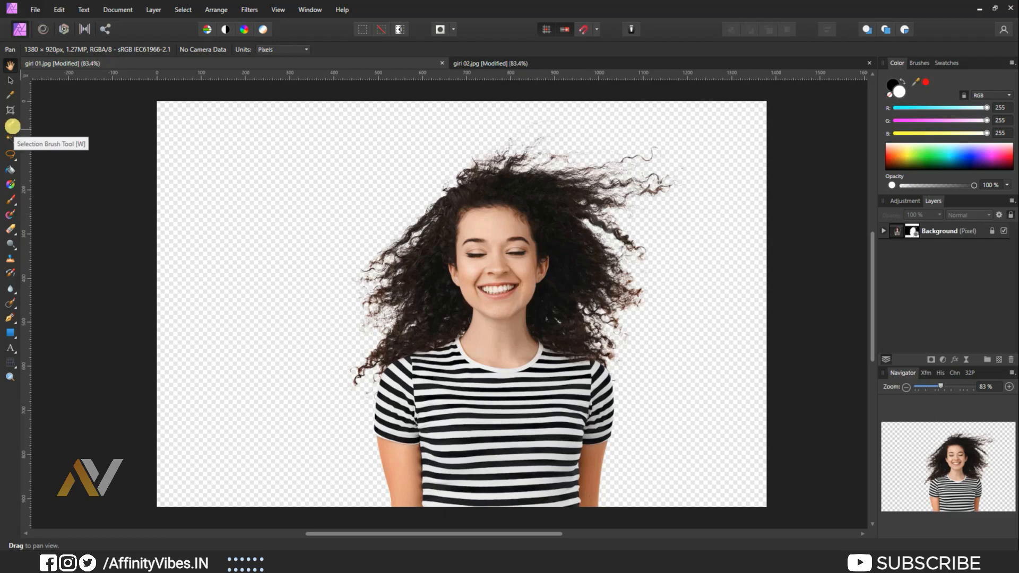
Step: Switch document tabs to end on the red-dress woman's transparent cutout
left_click(490, 63)
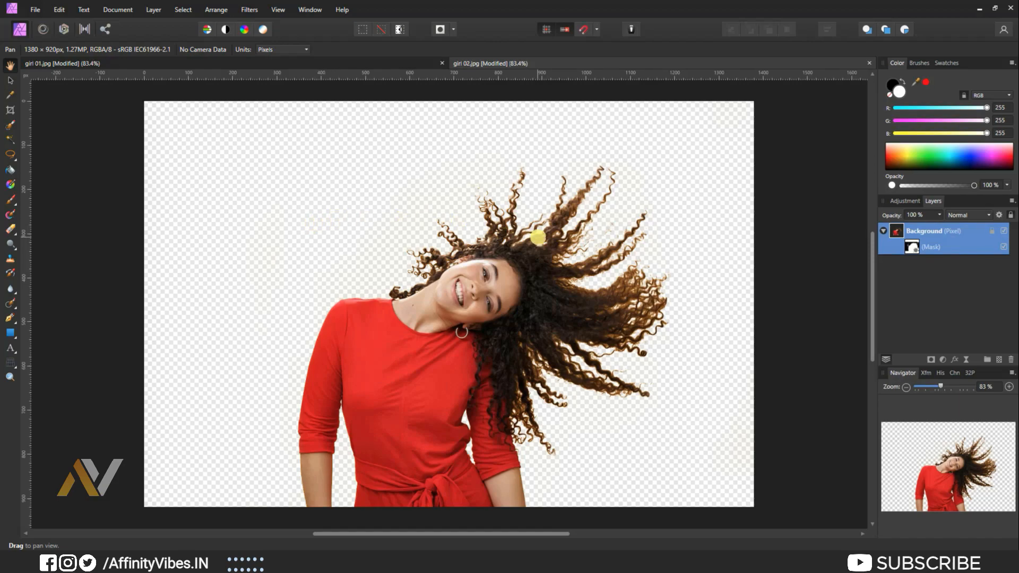
mouse_move(309, 211)
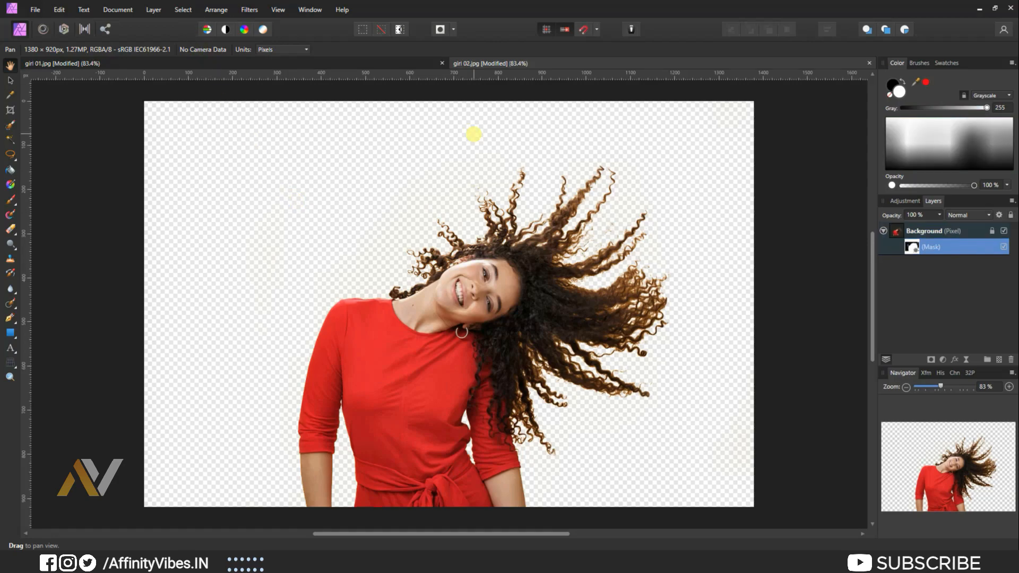
mouse_move(346, 62)
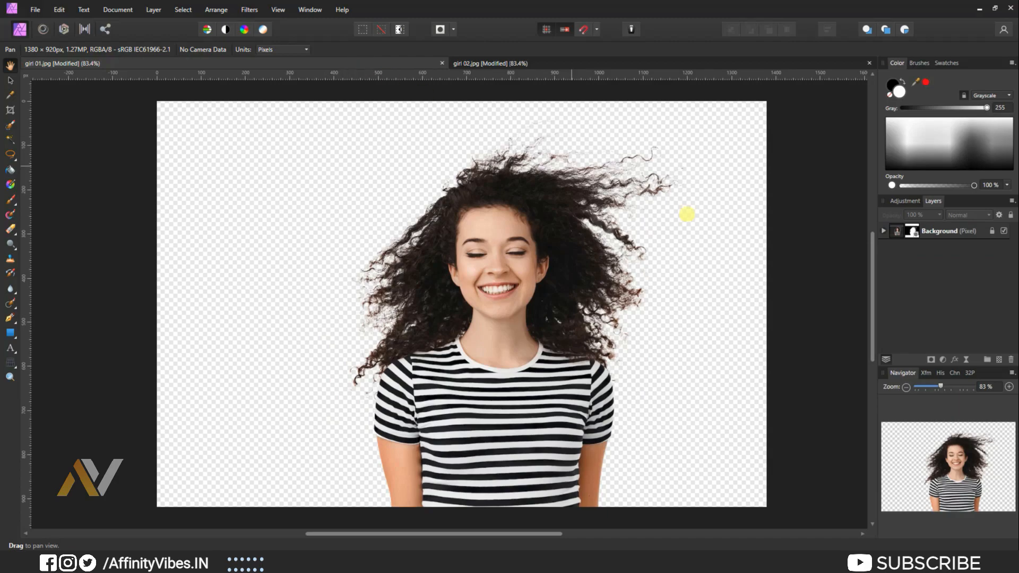
mouse_move(766, 251)
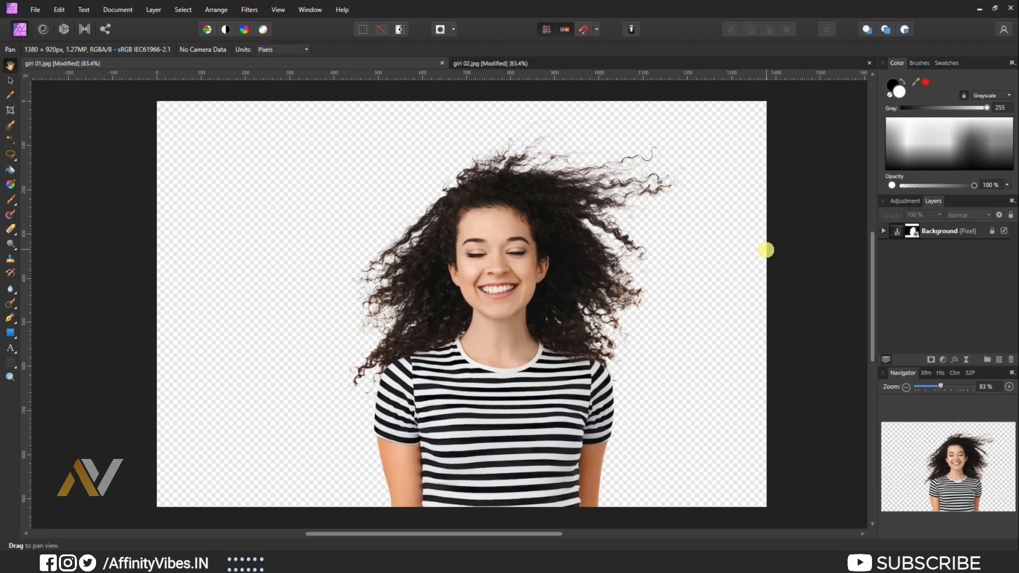
mouse_move(709, 313)
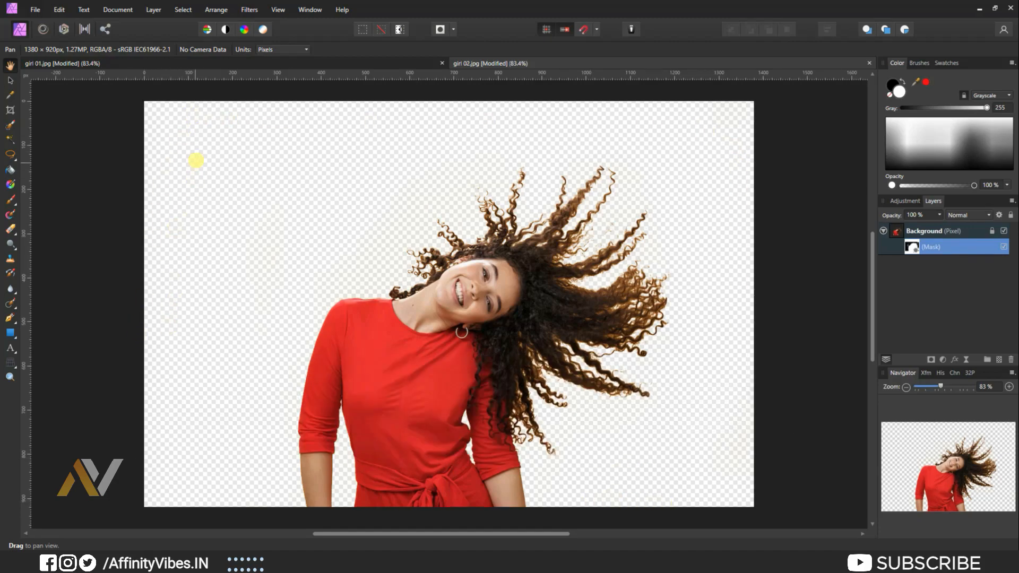
mouse_move(822, 157)
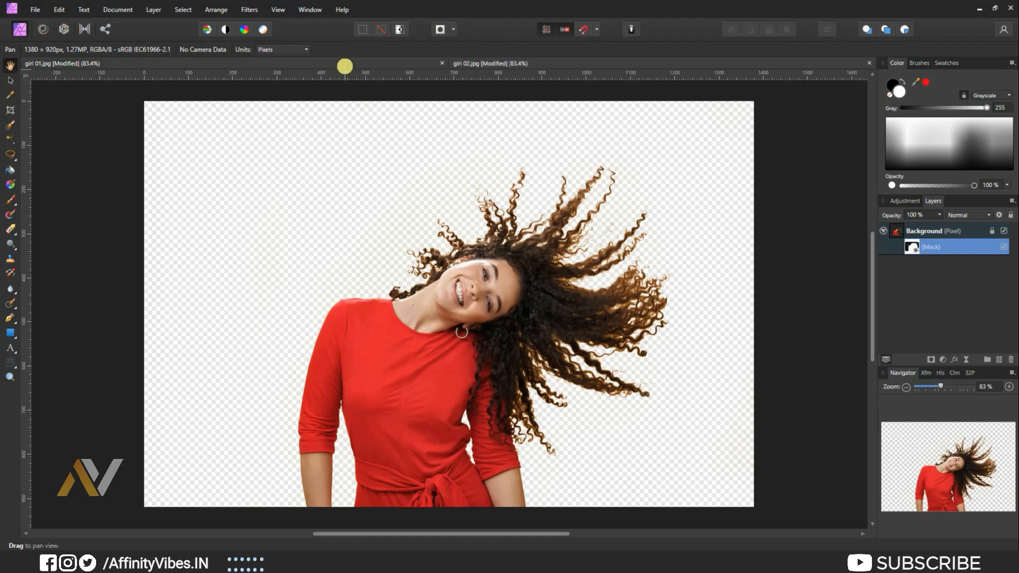
mouse_move(345, 65)
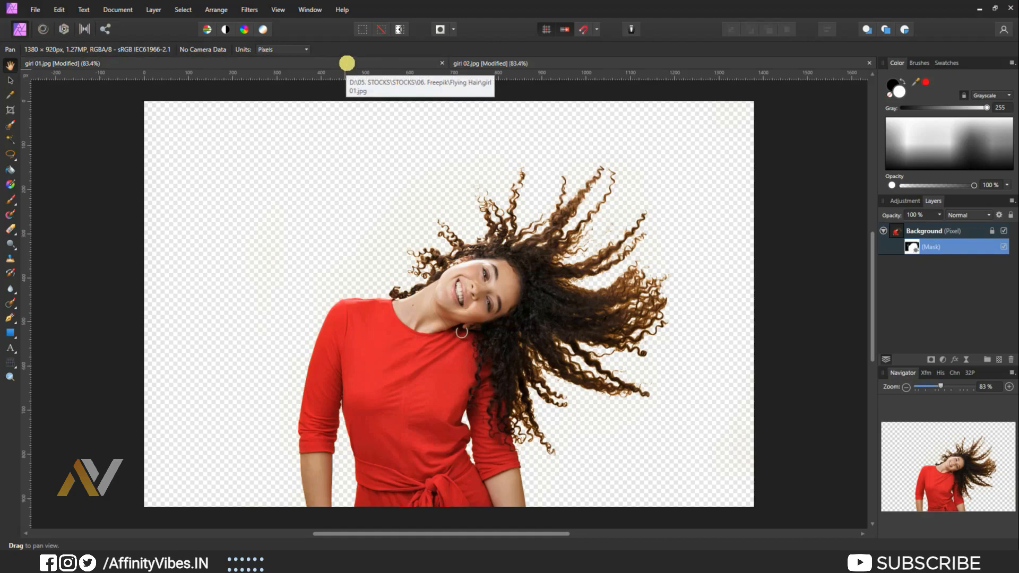